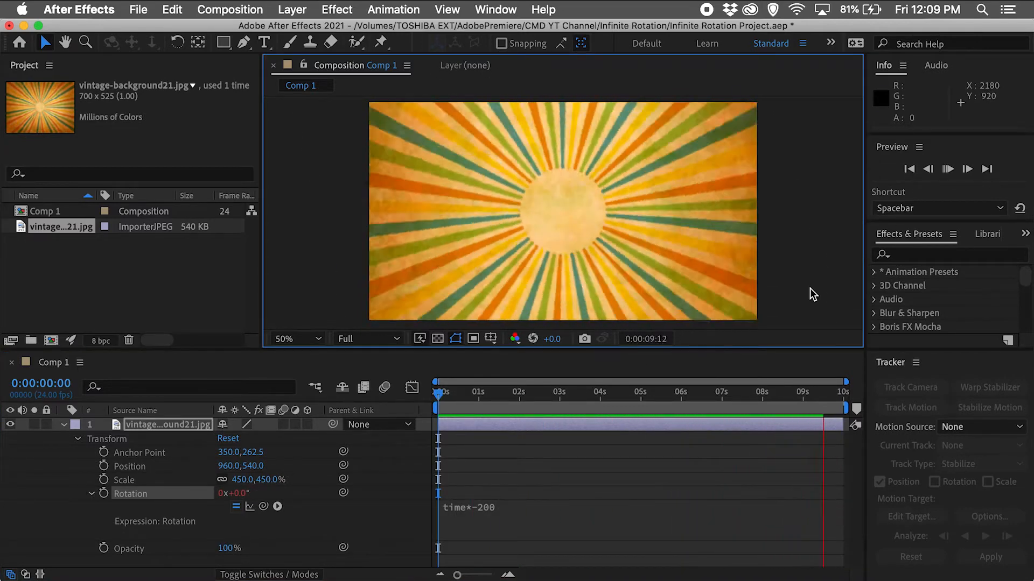
Step: Start from the project holding only vintage-background21.jpg with no composition yet
{"action": "left_click", "coordinate": [947, 169]}
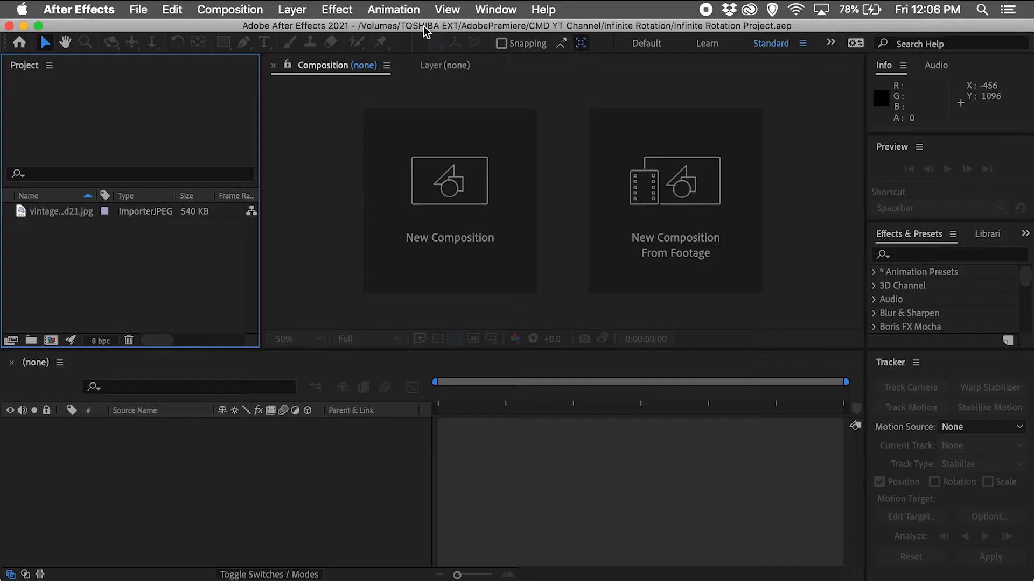
{"action": "mouse_move", "coordinate": [422, 31]}
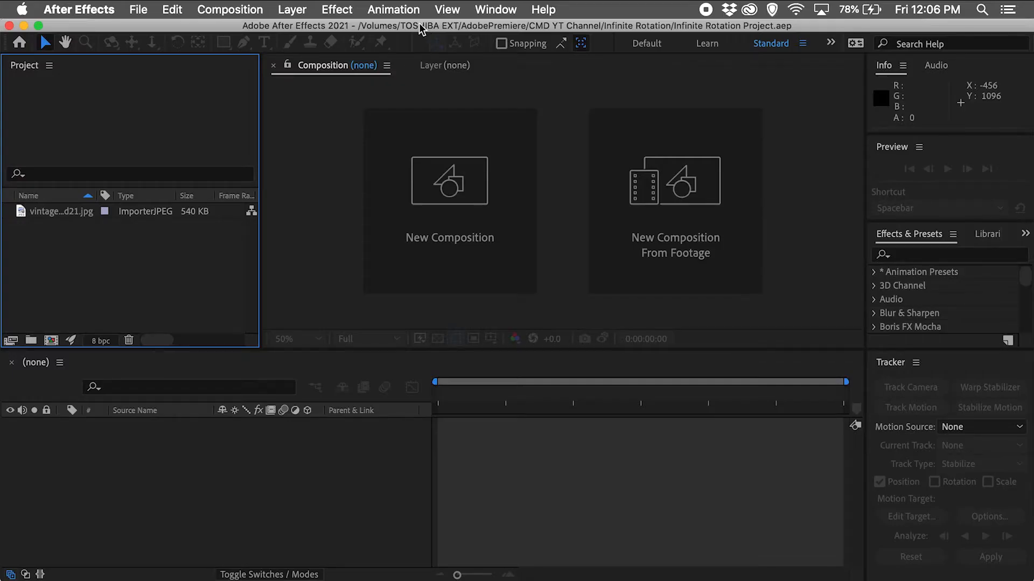
{"action": "mouse_move", "coordinate": [450, 237]}
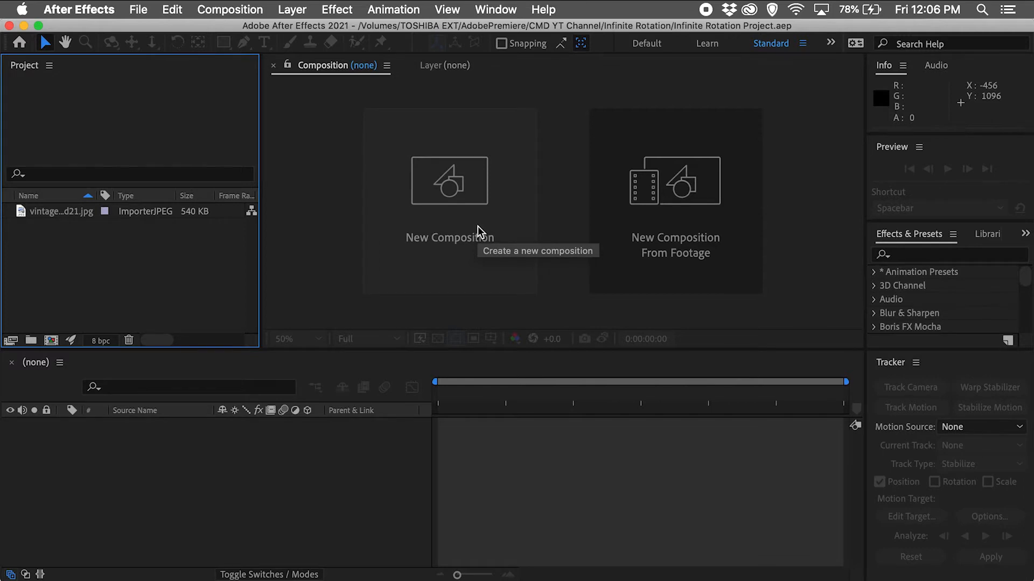
Step: Create Comp 1 from the HDTV 1080 24 preset with a 0:00:10:00 duration
{"action": "left_click", "coordinate": [449, 181]}
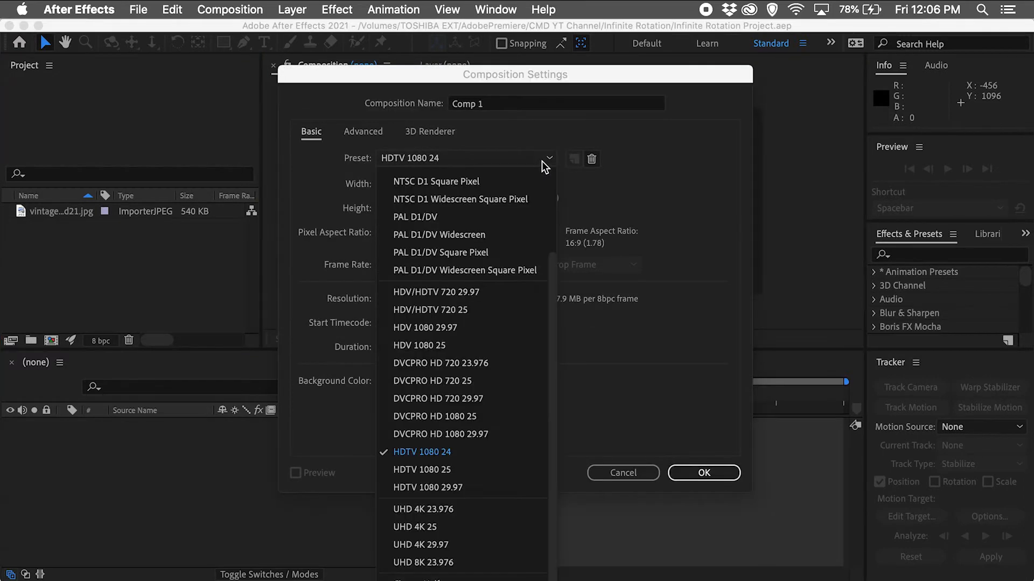
{"action": "left_click", "coordinate": [421, 451]}
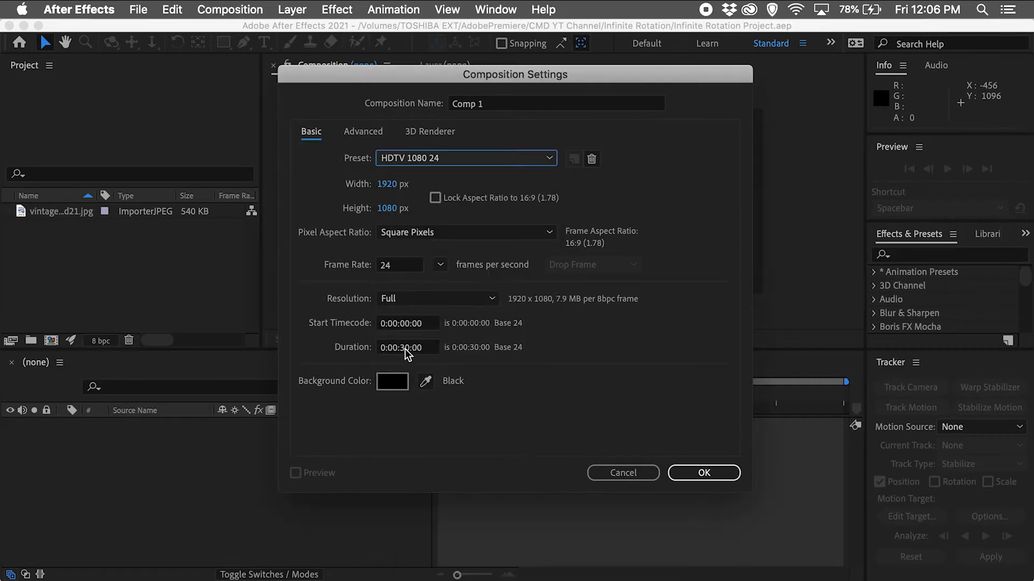
{"action": "type", "text": "0:00:10:00"}
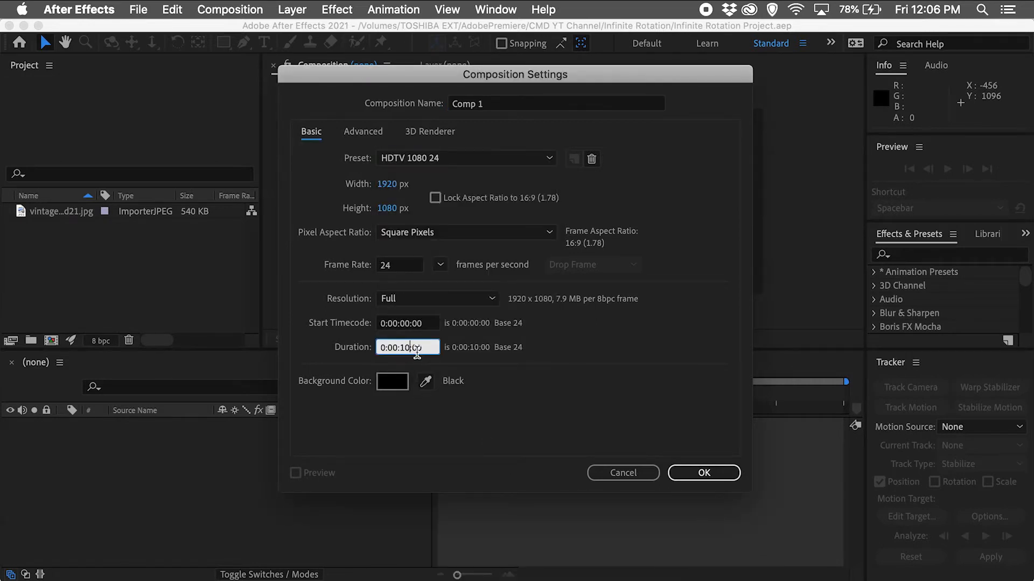
{"action": "left_click", "coordinate": [703, 473]}
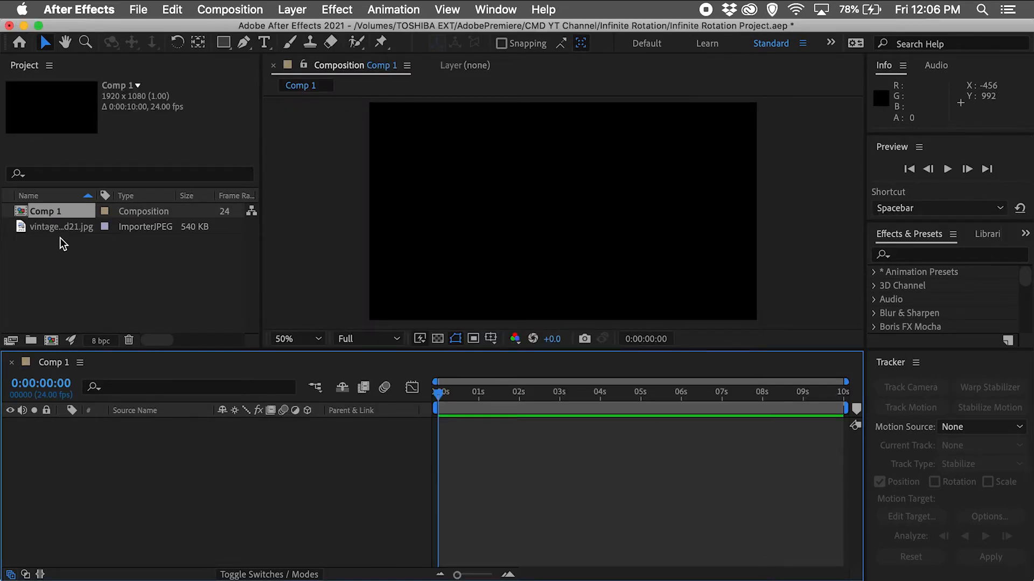
Step: Add the sunburst image as a layer in Comp 1 and scale it to 450%
{"action": "left_click", "coordinate": [62, 226]}
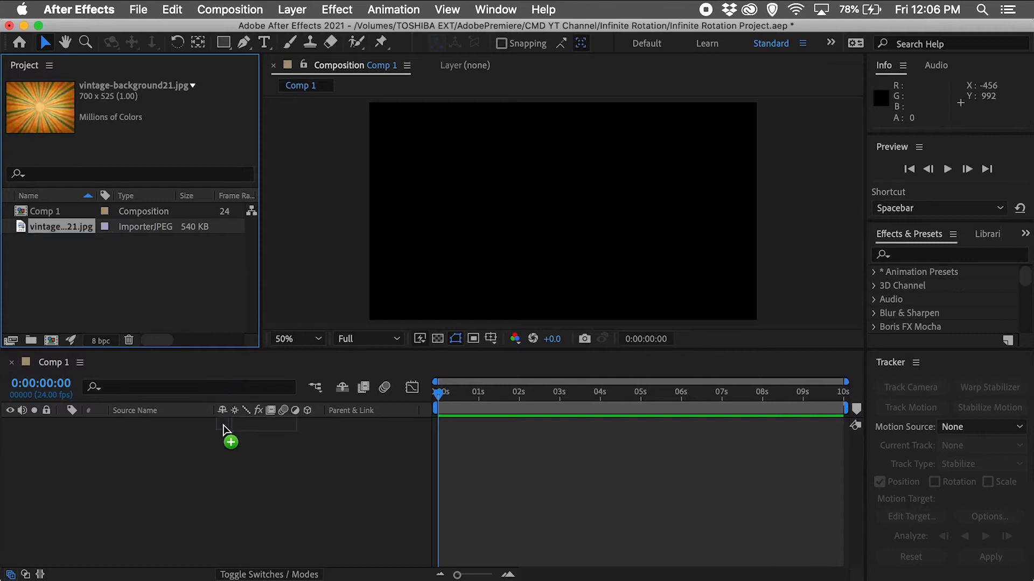
{"action": "left_click_drag", "start_coordinate": [40, 226], "coordinate": [230, 425]}
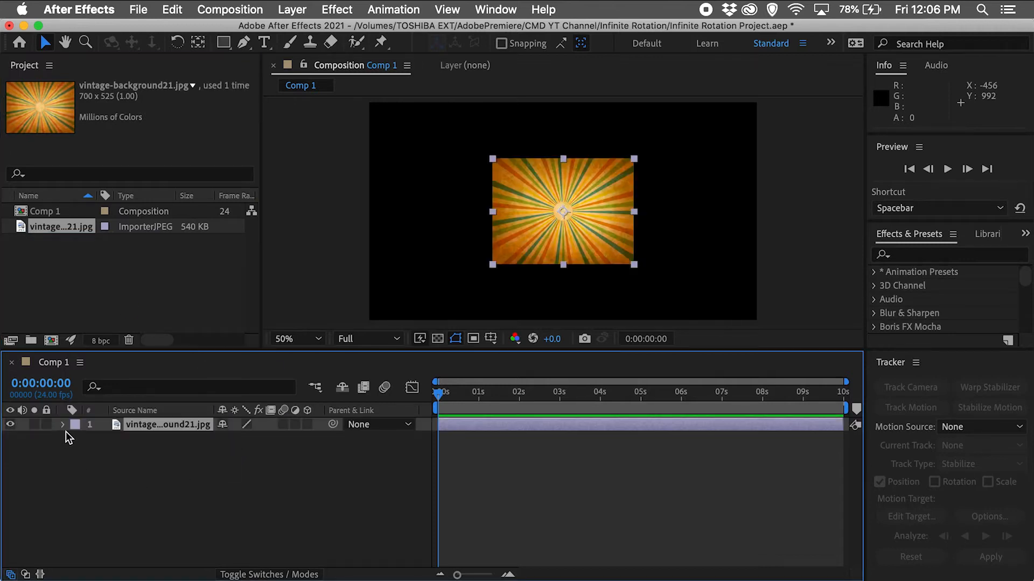
{"action": "left_click", "coordinate": [63, 425]}
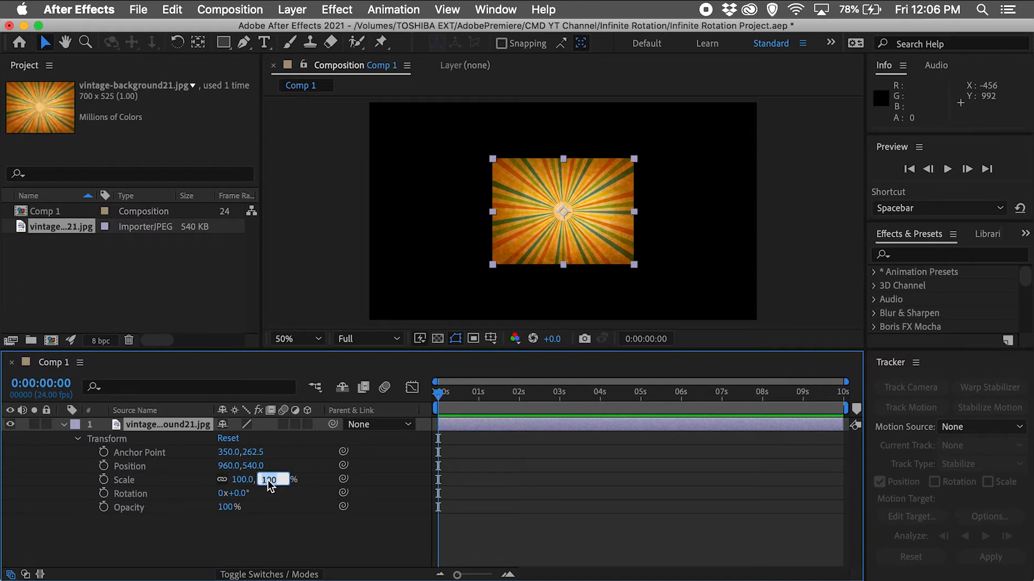
{"action": "type", "text": "450"}
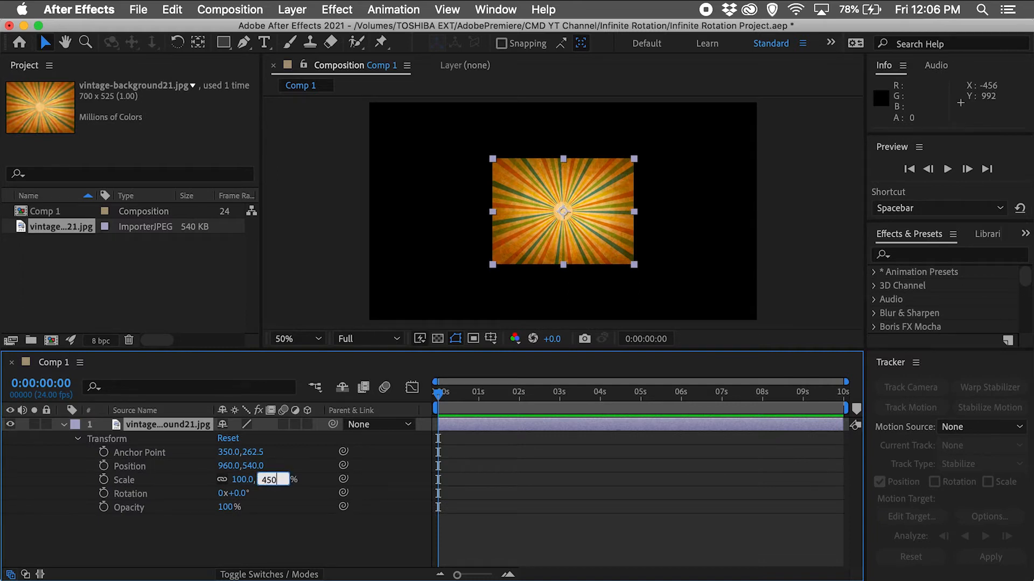
{"action": "key", "text": "Enter"}
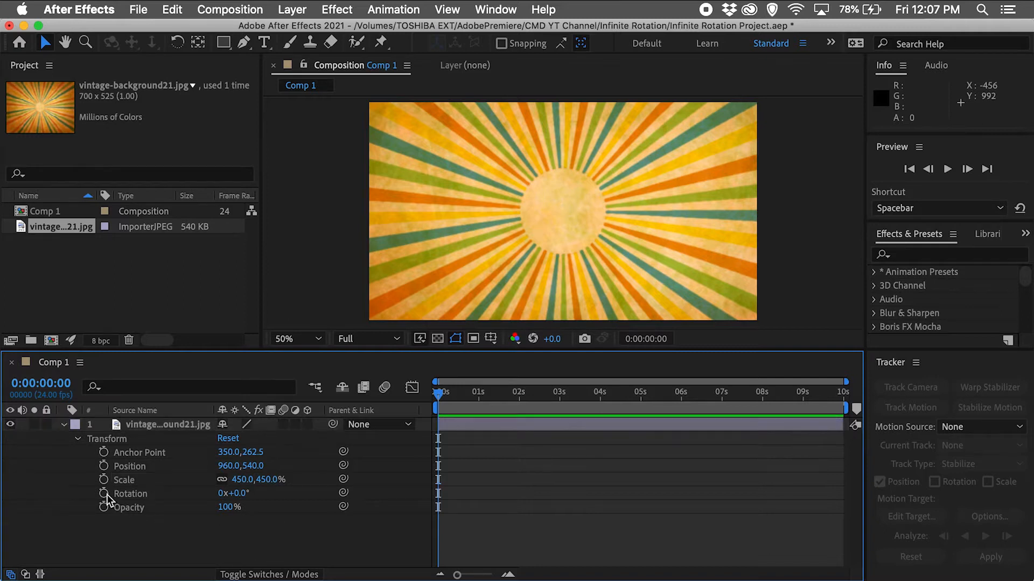
{"action": "mouse_move", "coordinate": [104, 494]}
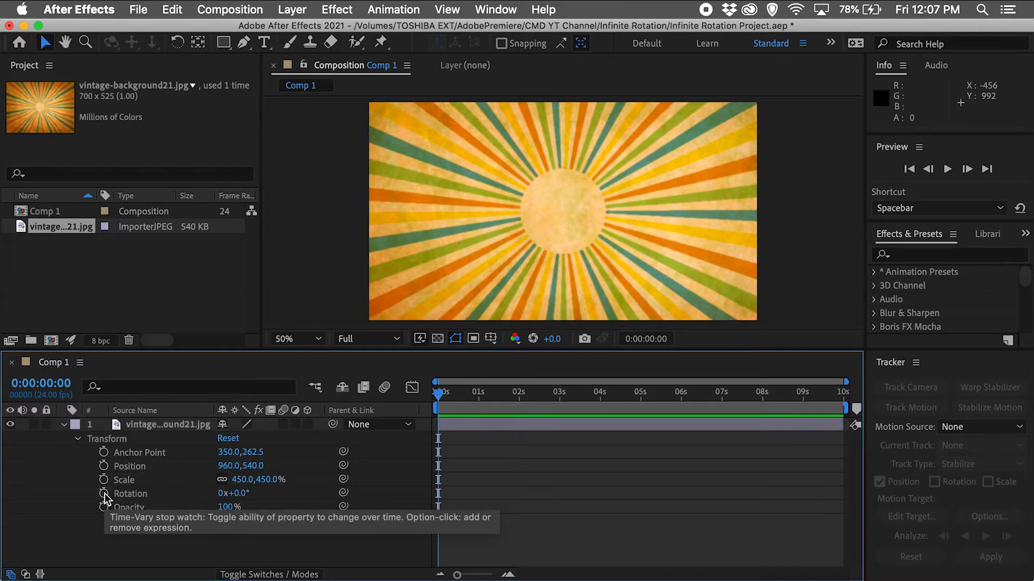
Step: Drive the sunburst layer's Rotation with the expression time*200
{"action": "left_click", "coordinate": [104, 494]}
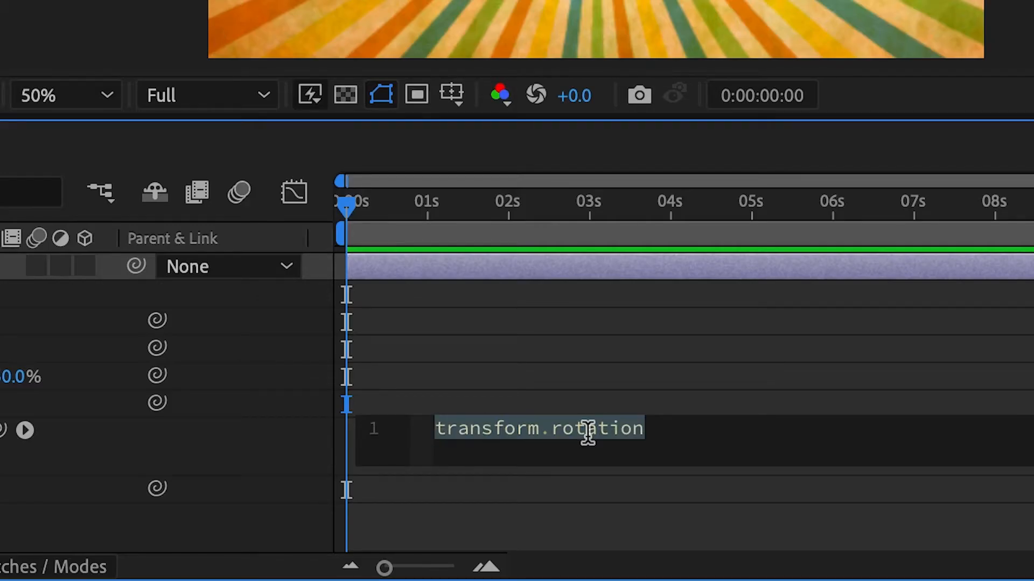
{"action": "type", "text": "tim"}
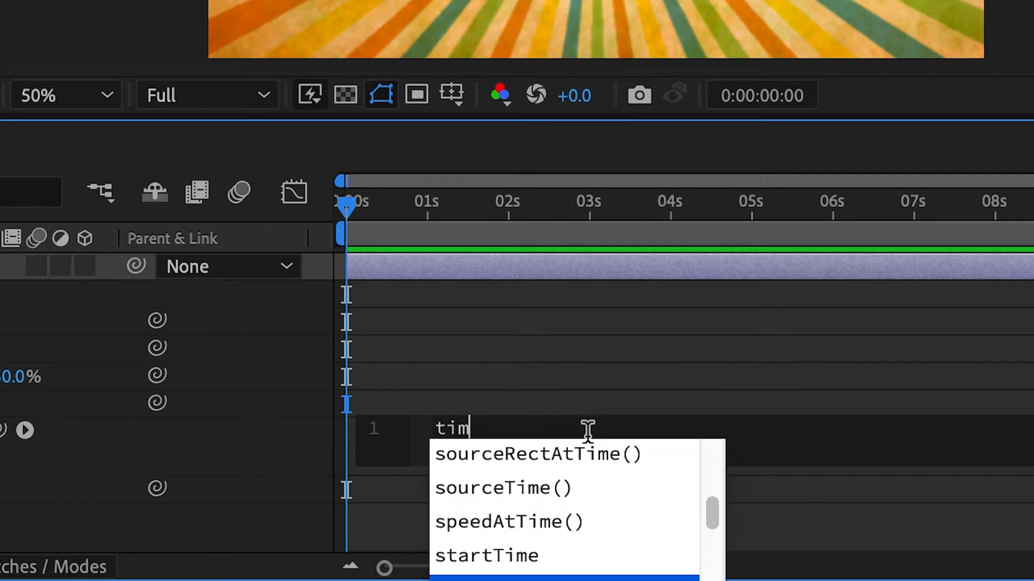
{"action": "type", "text": "e*"}
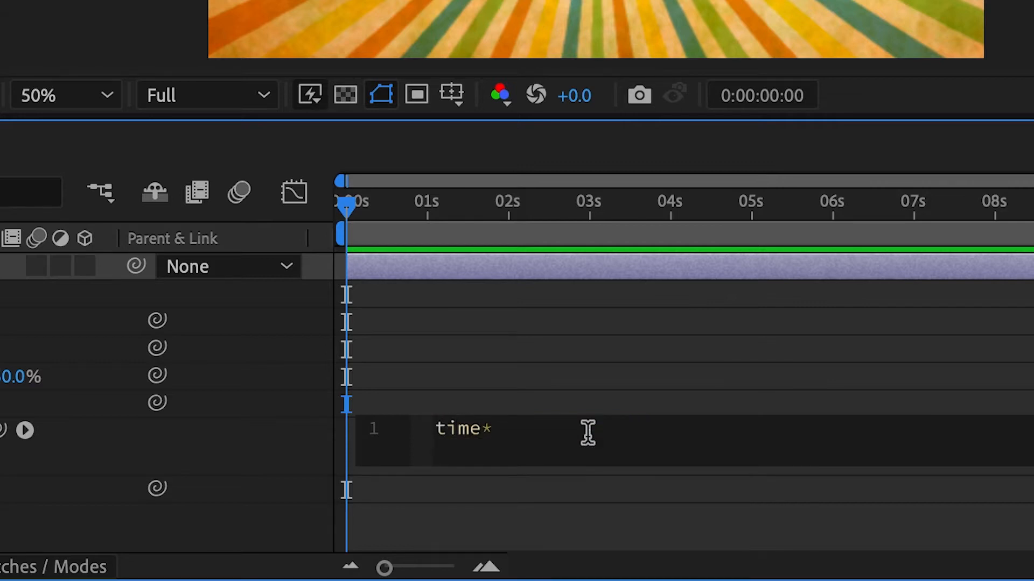
{"action": "type", "text": "200"}
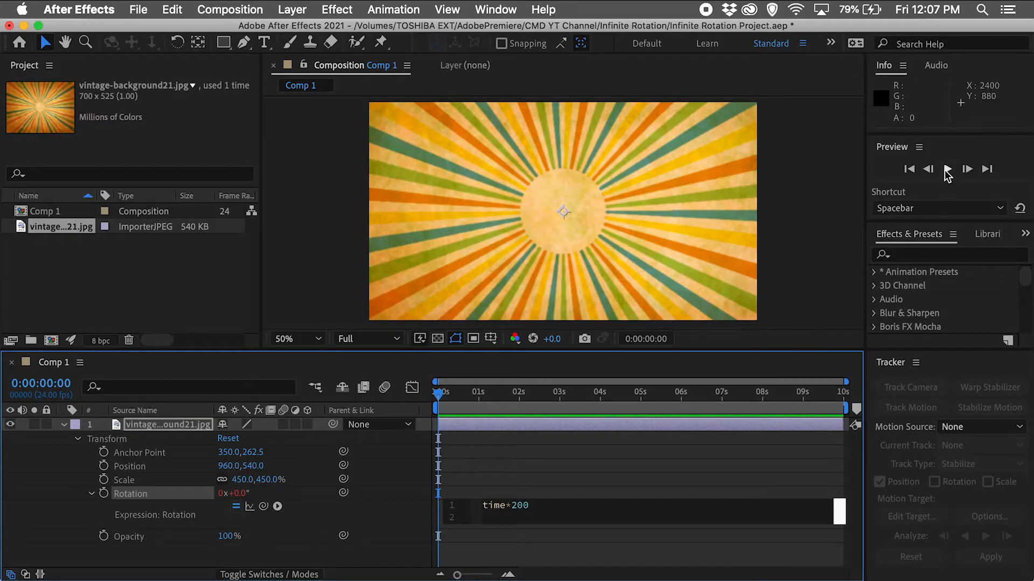
Step: Preview the spin, change the expression to time*400, and preview the faster rotation
{"action": "left_click", "coordinate": [947, 169]}
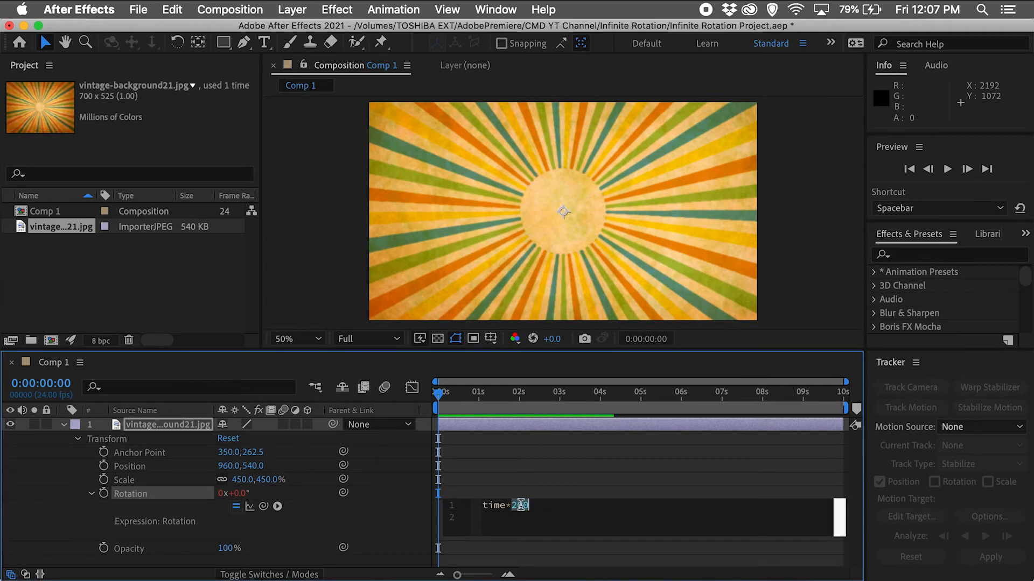
{"action": "type", "text": "4"}
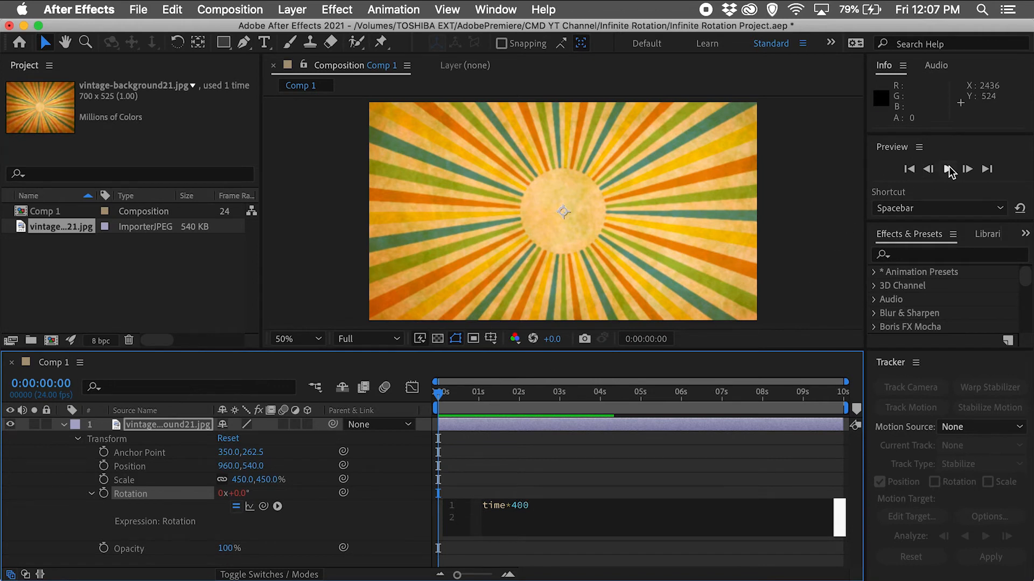
{"action": "left_click", "coordinate": [967, 169]}
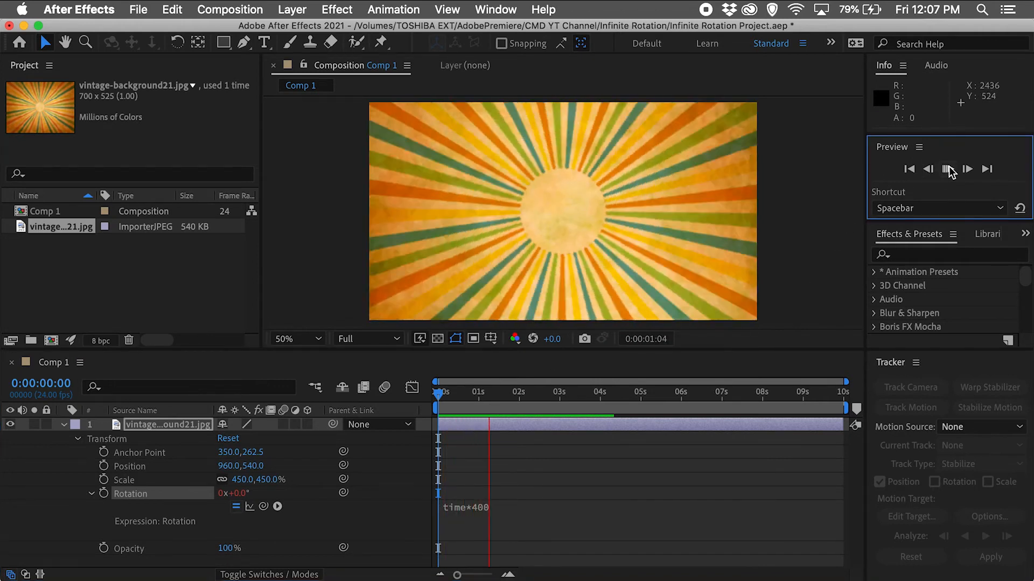